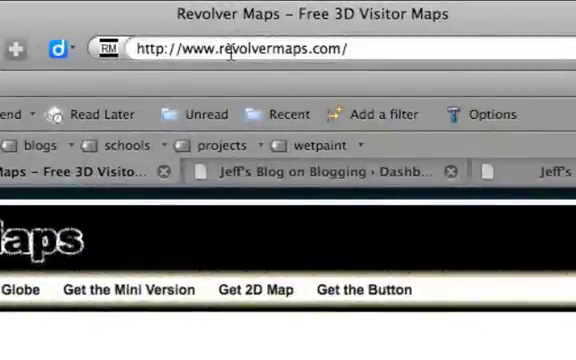
{"action": "mouse_move", "coordinate": [295, 72]}
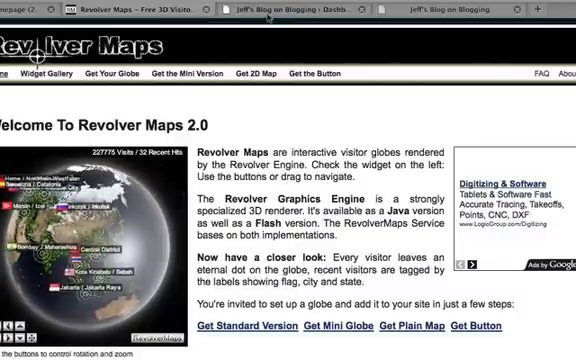
Step: Scroll the Revolver Maps home page down to 'Get Your Globe' to reach Configure Your Earthball
{"action": "left_click", "coordinate": [320, 11]}
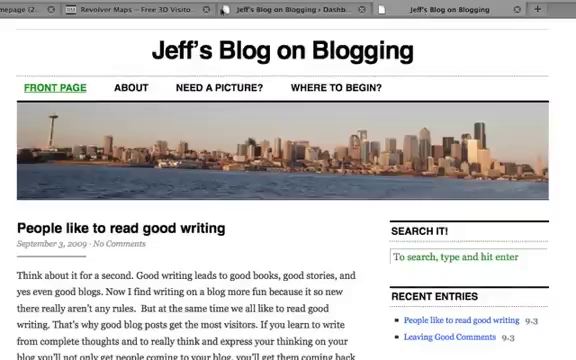
{"action": "mouse_move", "coordinate": [216, 14]}
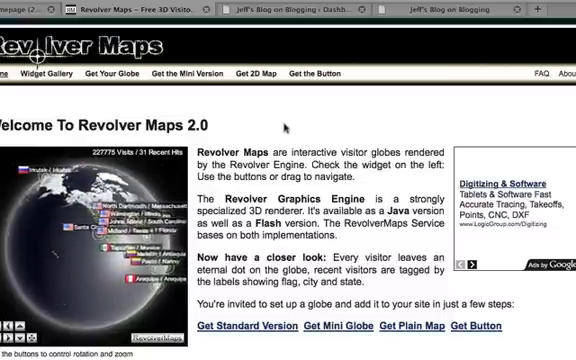
{"action": "scroll", "scroll_direction": "down", "scroll_amount": 3}
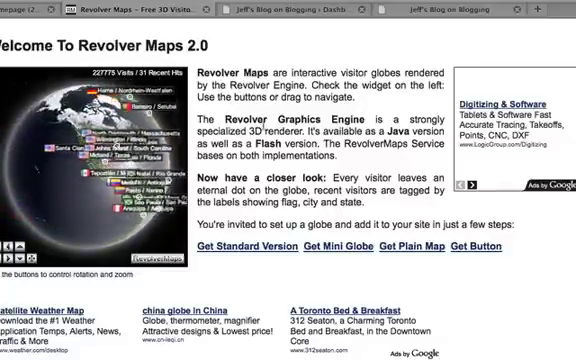
{"action": "scroll", "scroll_direction": "down", "scroll_amount": 3}
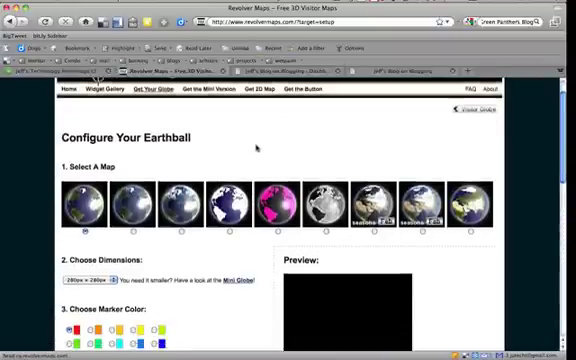
Step: Scroll through Select A Map to choose the seasons globe map
{"action": "scroll", "scroll_direction": "down", "scroll_amount": 3}
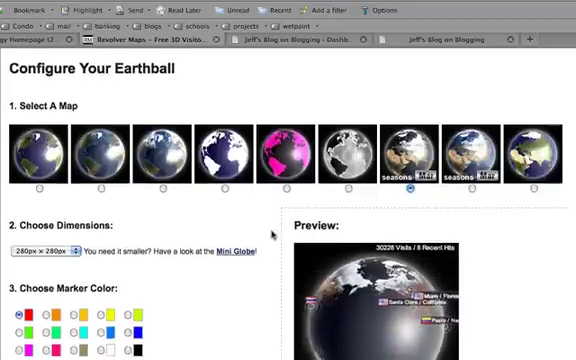
{"action": "scroll", "scroll_direction": "down", "scroll_amount": 3}
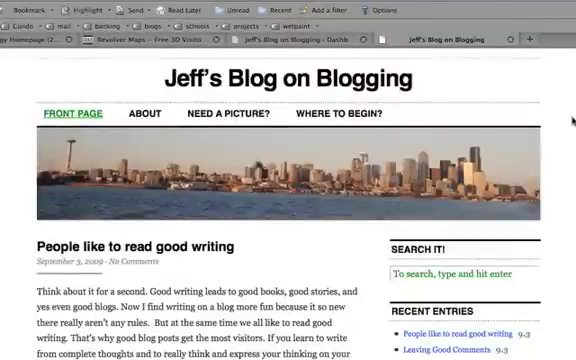
Step: Scroll the blog's sidebar widgets, then set globe Dimensions to 250px × 250px
{"action": "scroll", "scroll_direction": "down", "scroll_amount": 3}
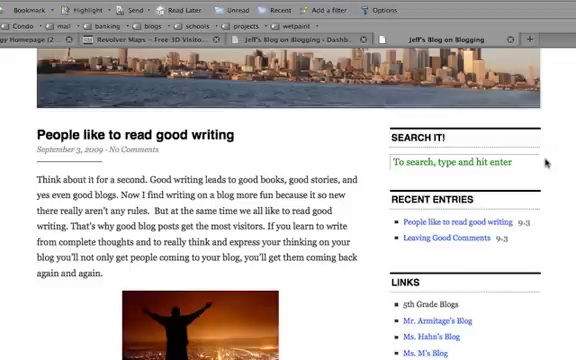
{"action": "scroll", "scroll_direction": "down", "scroll_amount": 3}
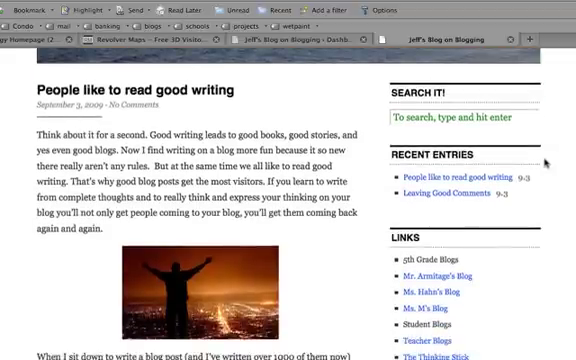
{"action": "scroll", "scroll_direction": "down", "scroll_amount": 3}
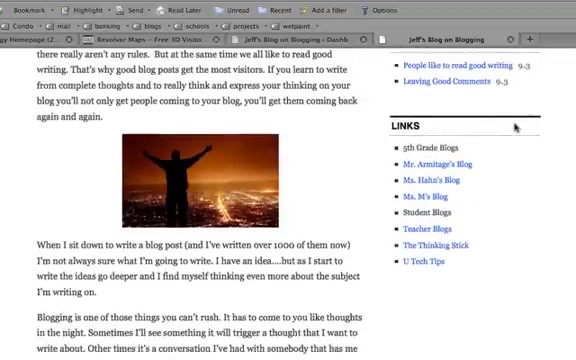
{"action": "scroll", "scroll_direction": "down", "scroll_amount": 3}
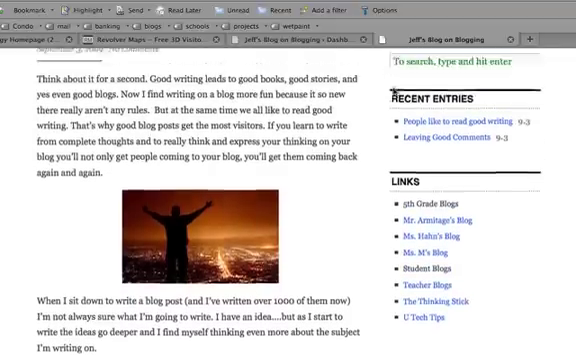
{"action": "scroll", "scroll_direction": "down", "scroll_amount": 3}
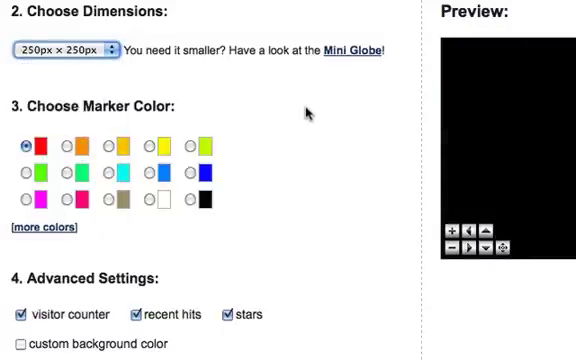
Step: Scroll to the generated 250-pixel globe embed code, then reach the WordPress Dashboard
{"action": "scroll", "scroll_direction": "down", "scroll_amount": 3}
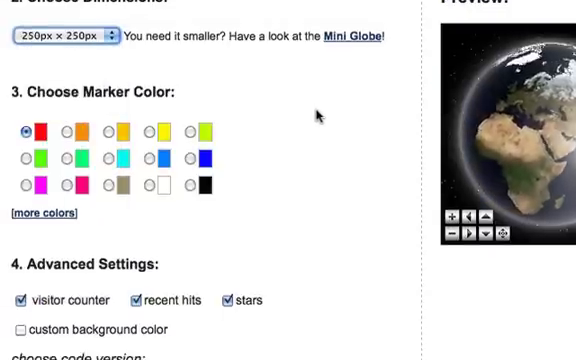
{"action": "scroll", "scroll_direction": "down", "scroll_amount": 3}
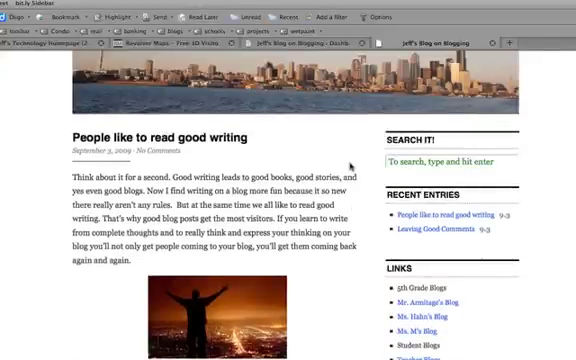
{"action": "scroll", "scroll_direction": "down", "scroll_amount": 3}
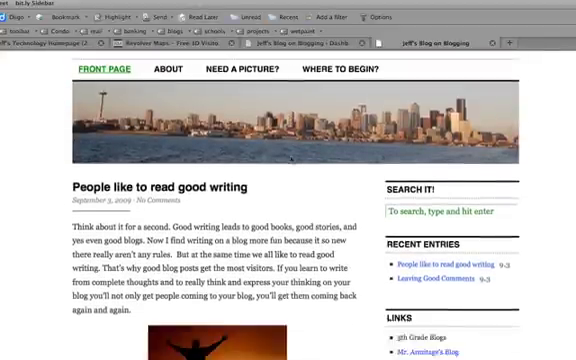
{"action": "scroll", "scroll_direction": "down", "scroll_amount": 3}
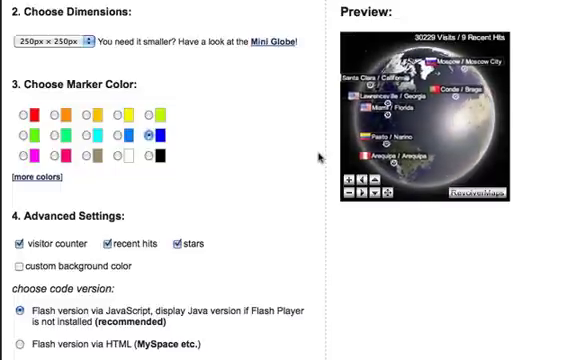
{"action": "scroll", "scroll_direction": "down", "scroll_amount": 3}
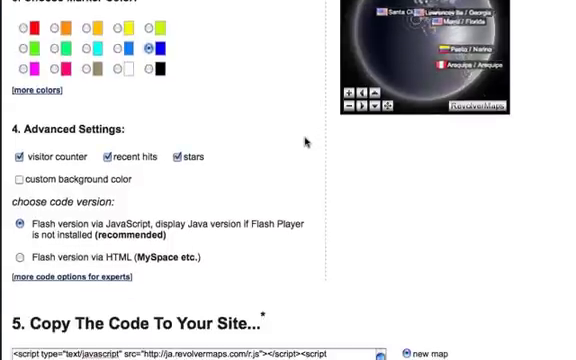
{"action": "scroll", "scroll_direction": "down", "scroll_amount": 3}
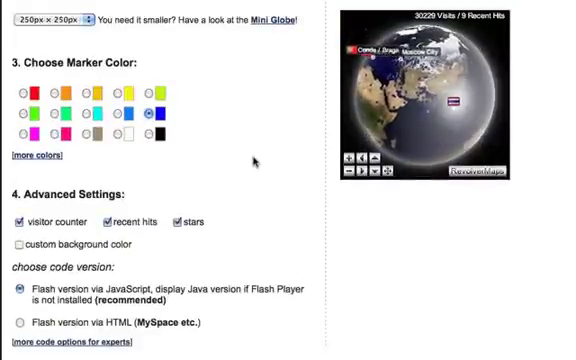
{"action": "scroll", "scroll_direction": "down", "scroll_amount": 3}
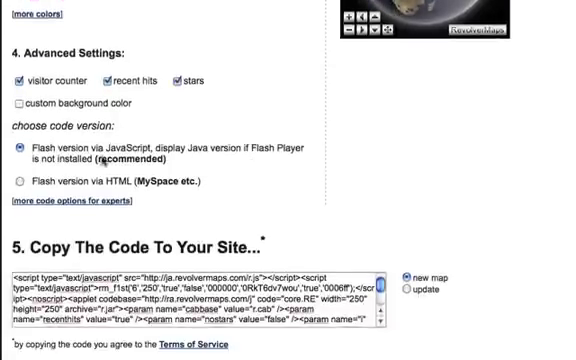
{"action": "scroll", "scroll_direction": "down", "scroll_amount": 3}
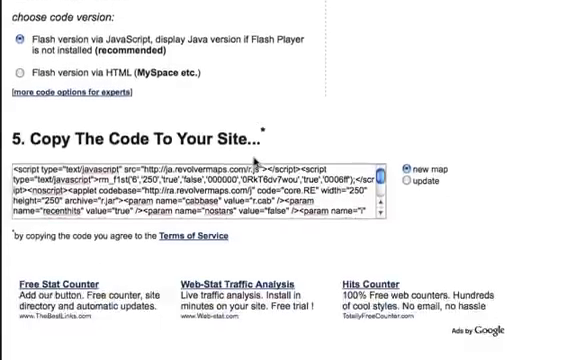
{"action": "scroll", "scroll_direction": "down", "scroll_amount": 3}
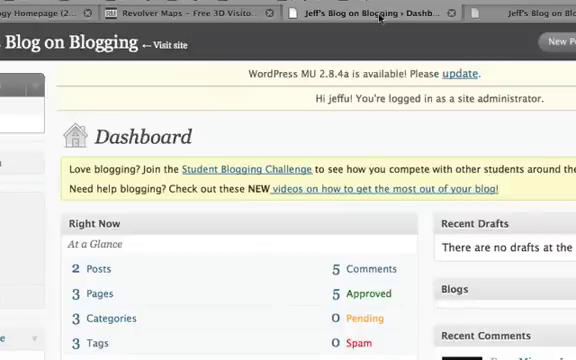
Step: On Appearance > Widgets, add Recent Posts, Categories and Text to the sidebar
{"action": "scroll", "scroll_direction": "down", "scroll_amount": 3}
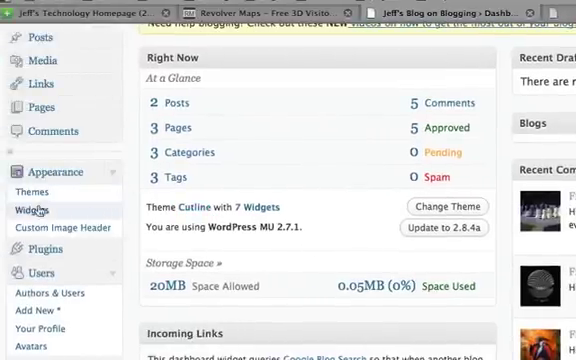
{"action": "left_click", "coordinate": [34, 208]}
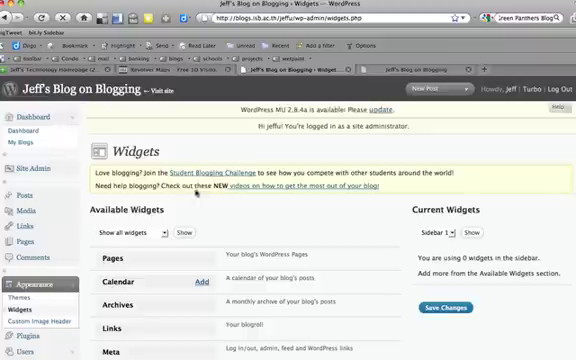
{"action": "scroll", "scroll_direction": "down", "scroll_amount": 3}
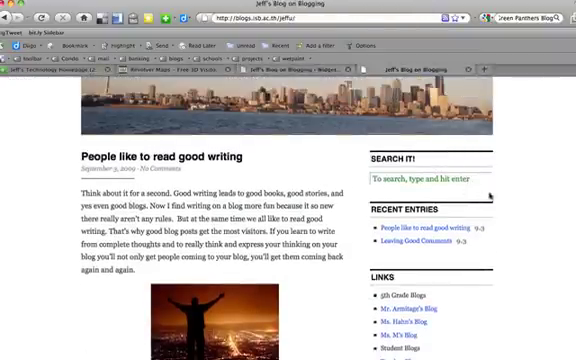
{"action": "scroll", "scroll_direction": "down", "scroll_amount": 3}
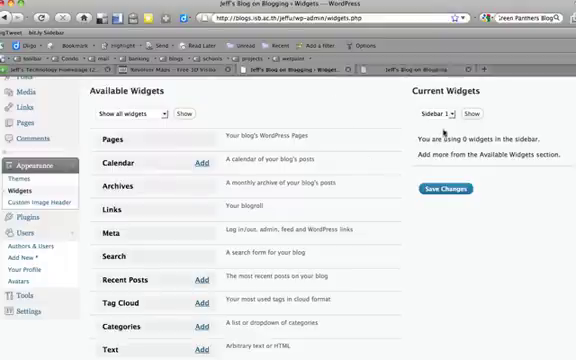
{"action": "scroll", "scroll_direction": "down", "scroll_amount": 3}
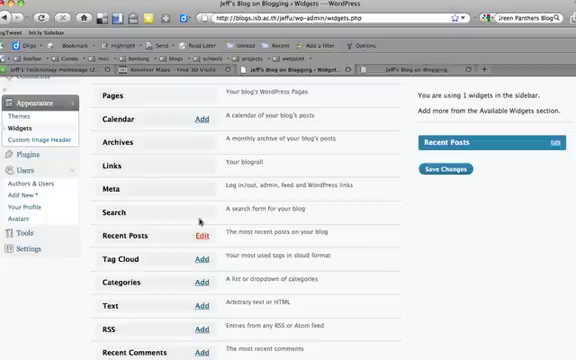
{"action": "left_click", "coordinate": [198, 272]}
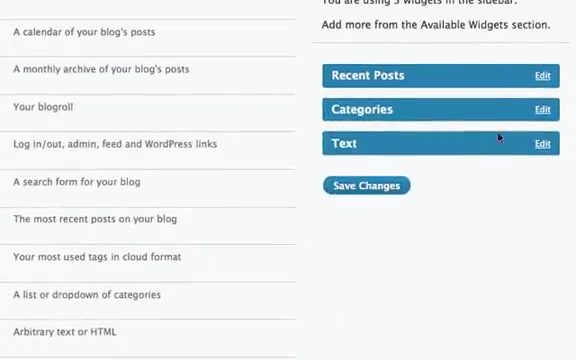
Step: Give the Text widget the globe embed code and the title 'Thanks for visiting my site!'
{"action": "scroll", "scroll_direction": "down", "scroll_amount": 3}
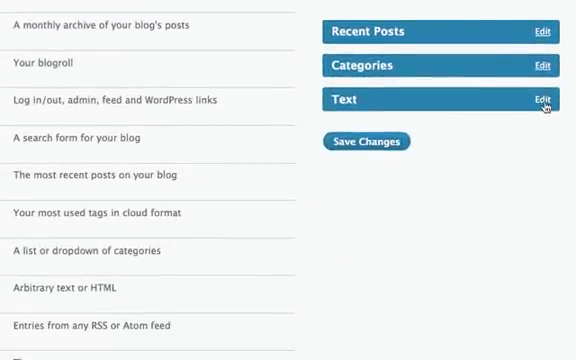
{"action": "left_click", "coordinate": [539, 99]}
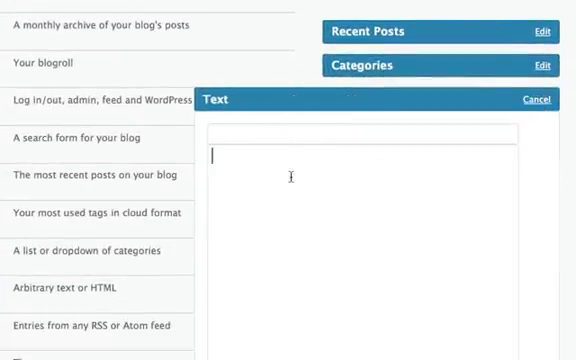
{"action": "scroll", "scroll_direction": "down", "scroll_amount": 3}
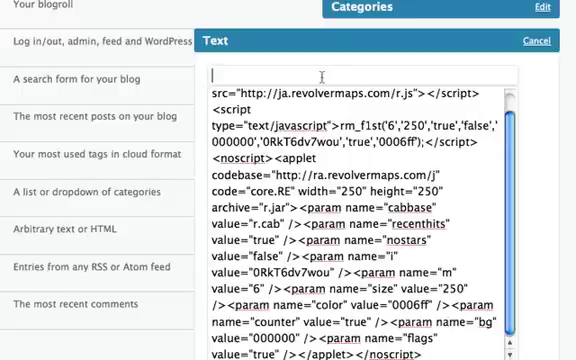
{"action": "type", "text": "Thanks"}
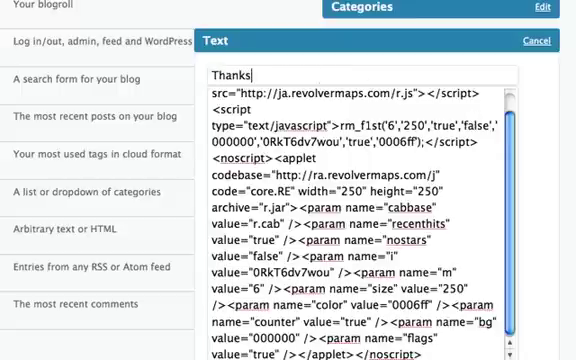
{"action": "type", "text": "for visiting my si"}
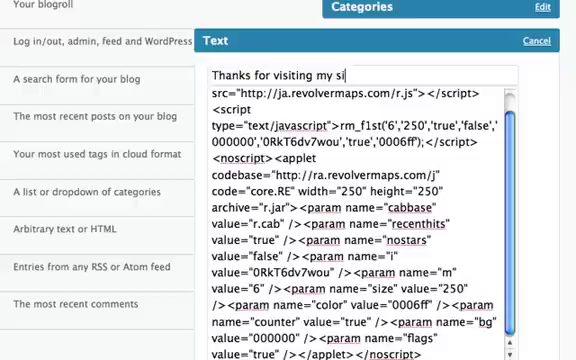
{"action": "type", "text": "te!"}
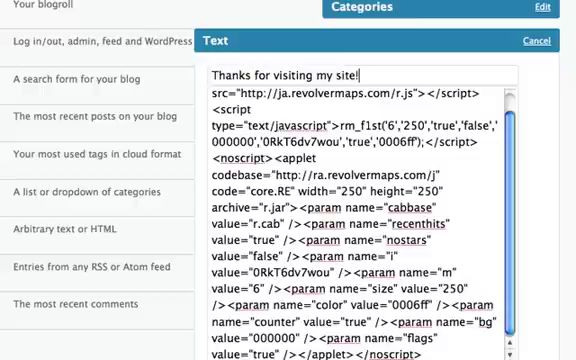
Step: Finish editing the Text widget and save the sidebar widget changes
{"action": "scroll", "scroll_direction": "down", "scroll_amount": 3}
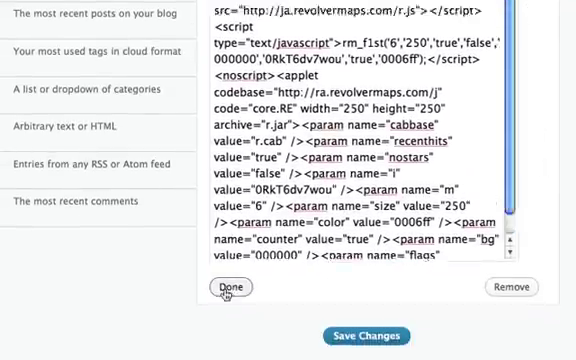
{"action": "left_click", "coordinate": [230, 288]}
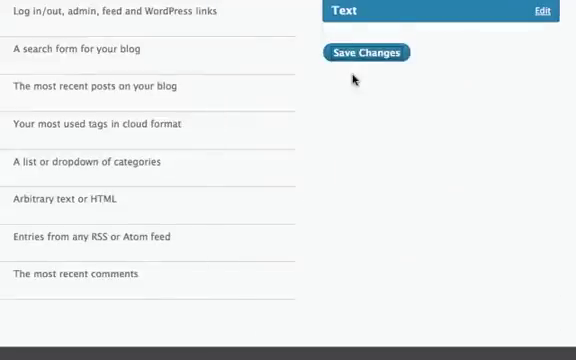
{"action": "left_click", "coordinate": [366, 52]}
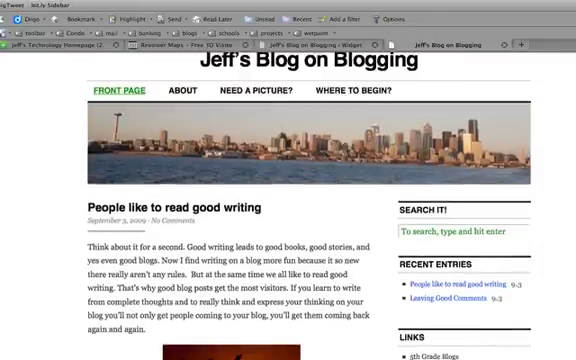
Step: Scroll the live blog to the sidebar showing the globe under 'Thanks for visiting my site!'
{"action": "scroll", "scroll_direction": "down", "scroll_amount": 3}
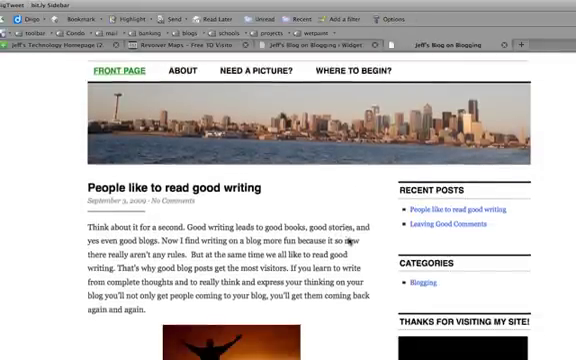
{"action": "scroll", "scroll_direction": "down", "scroll_amount": 3}
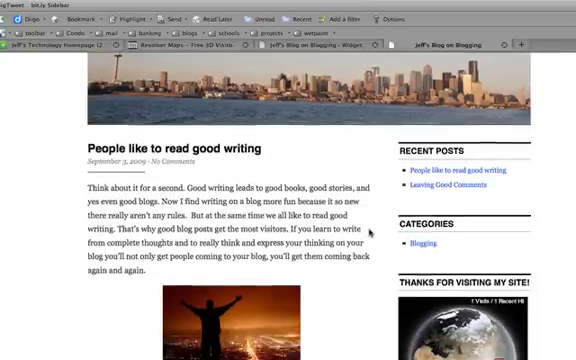
{"action": "scroll", "scroll_direction": "down", "scroll_amount": 3}
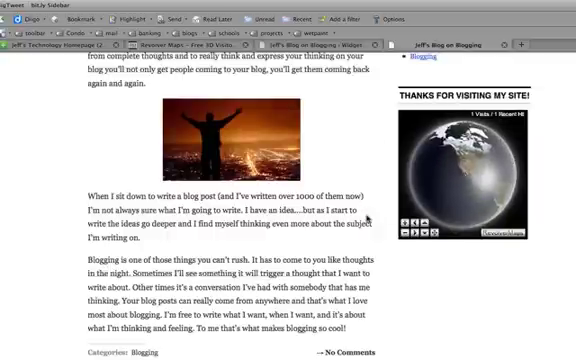
{"action": "scroll", "scroll_direction": "down", "scroll_amount": 3}
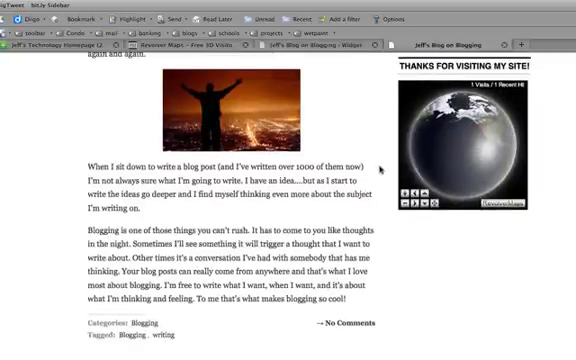